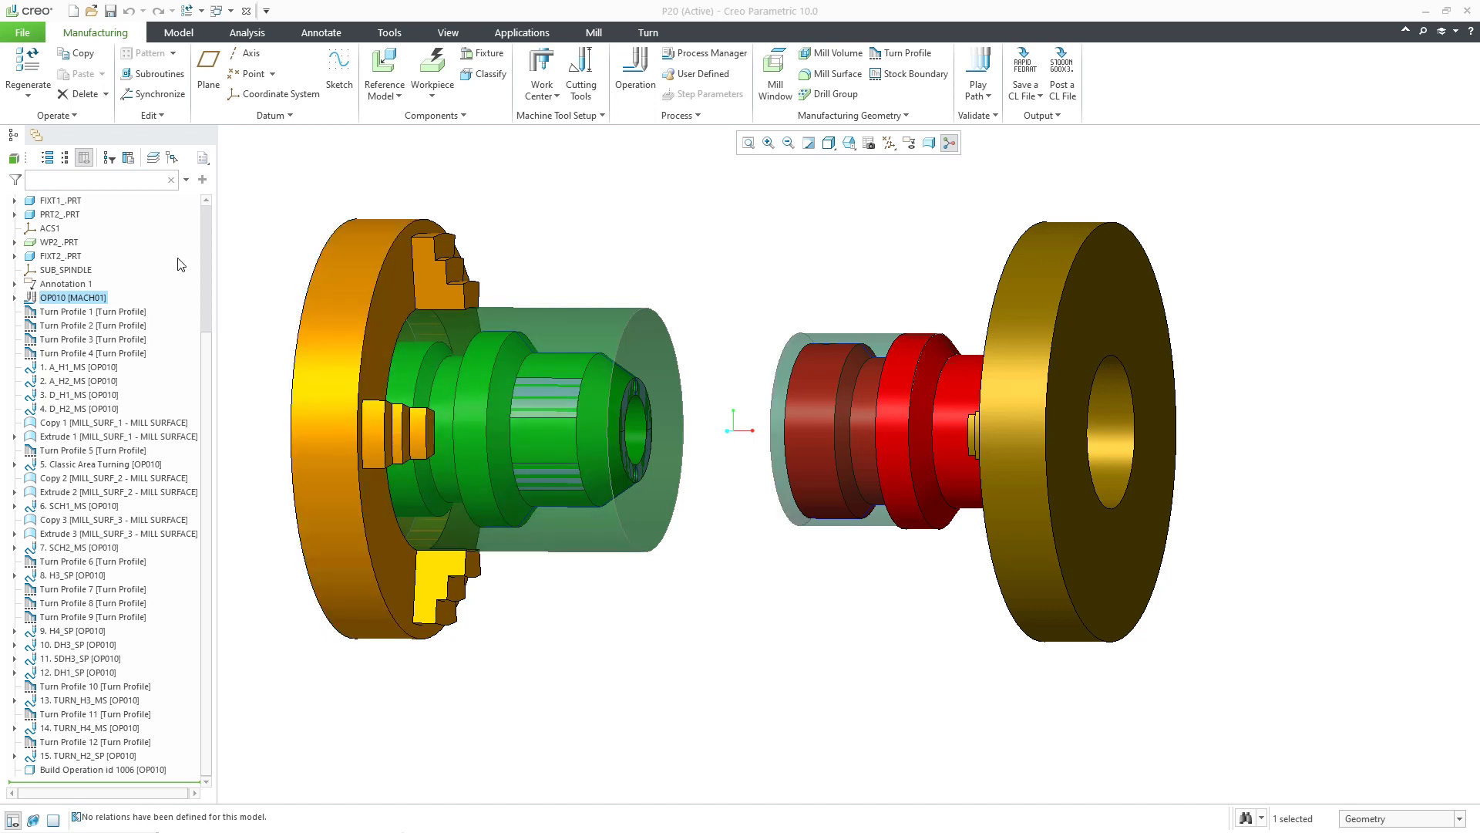
mouse_move(179, 267)
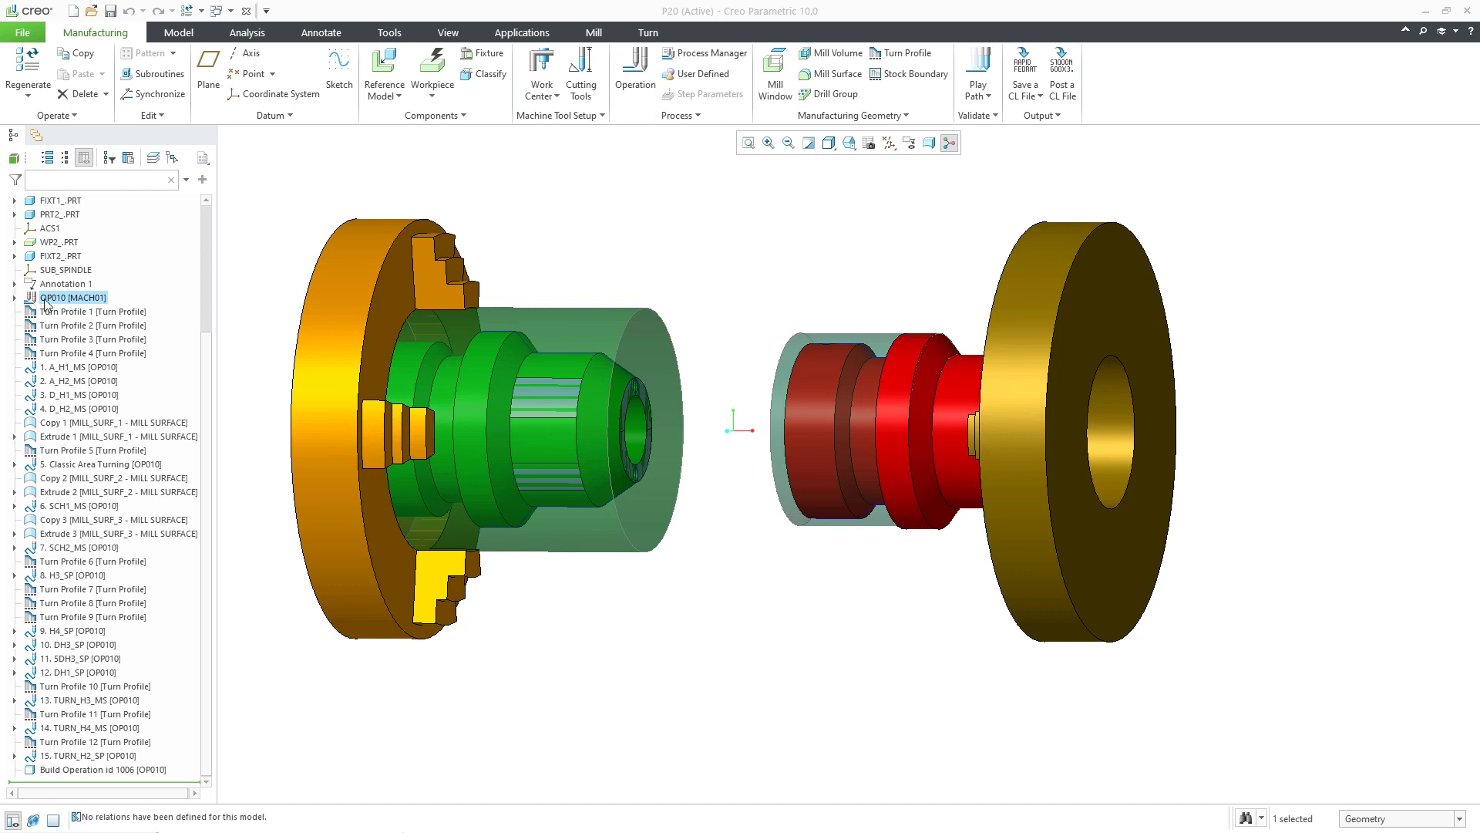
Step: Launch the Play Synchronized Path player for OP010 with CL data of each head expanded
right_click(80, 298)
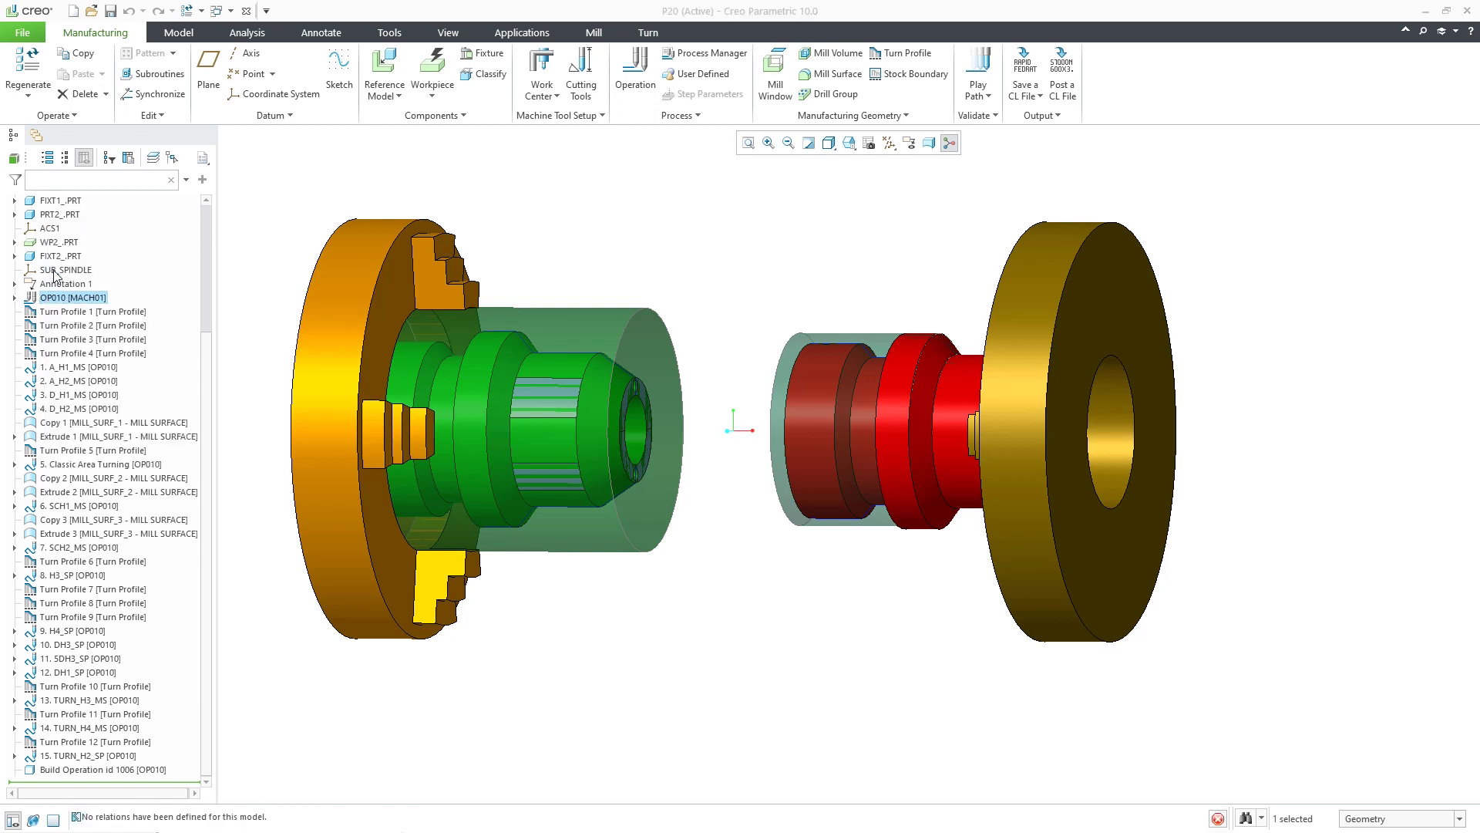
left_click(978, 74)
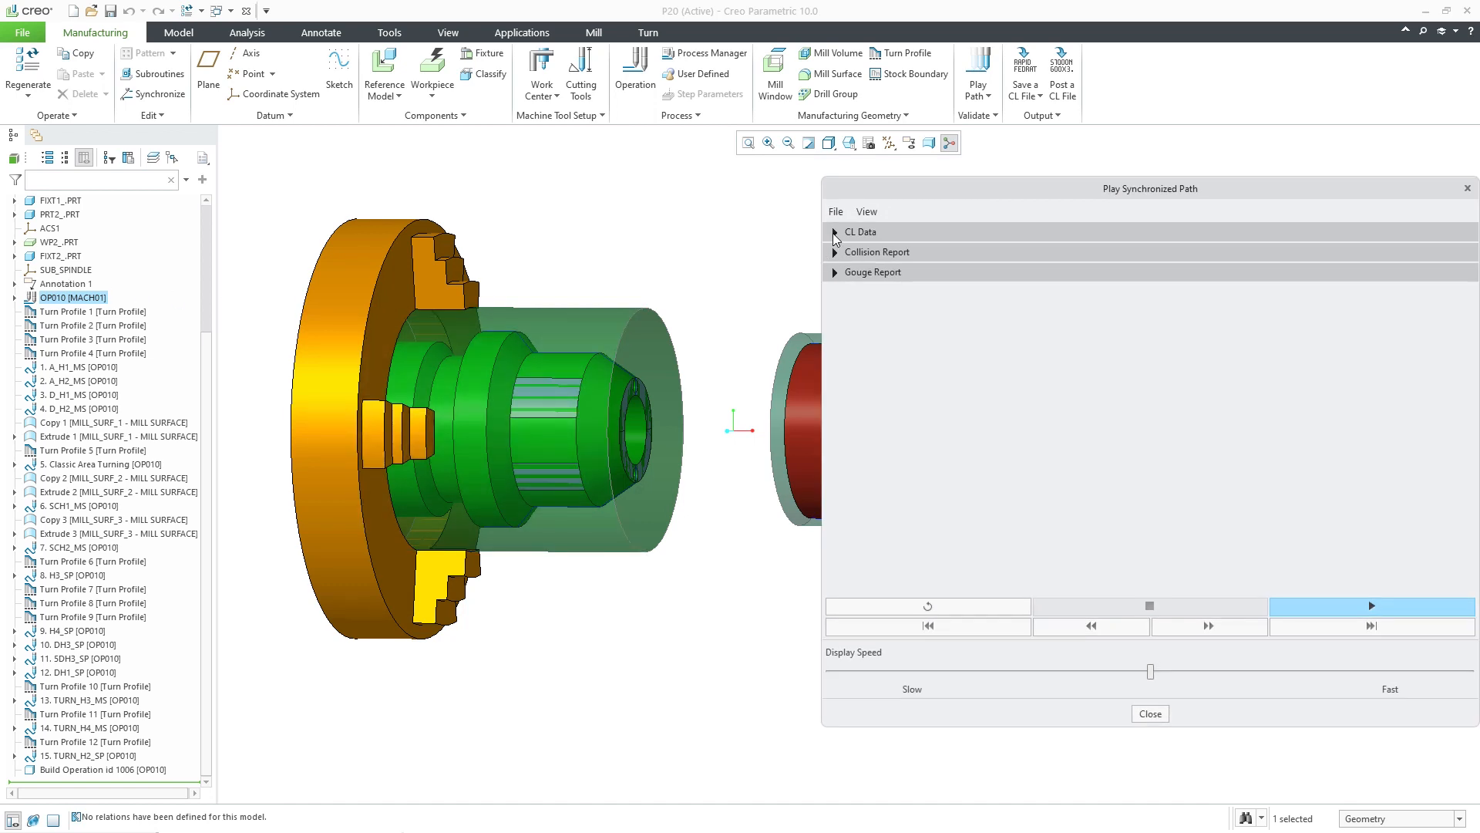
left_click(834, 233)
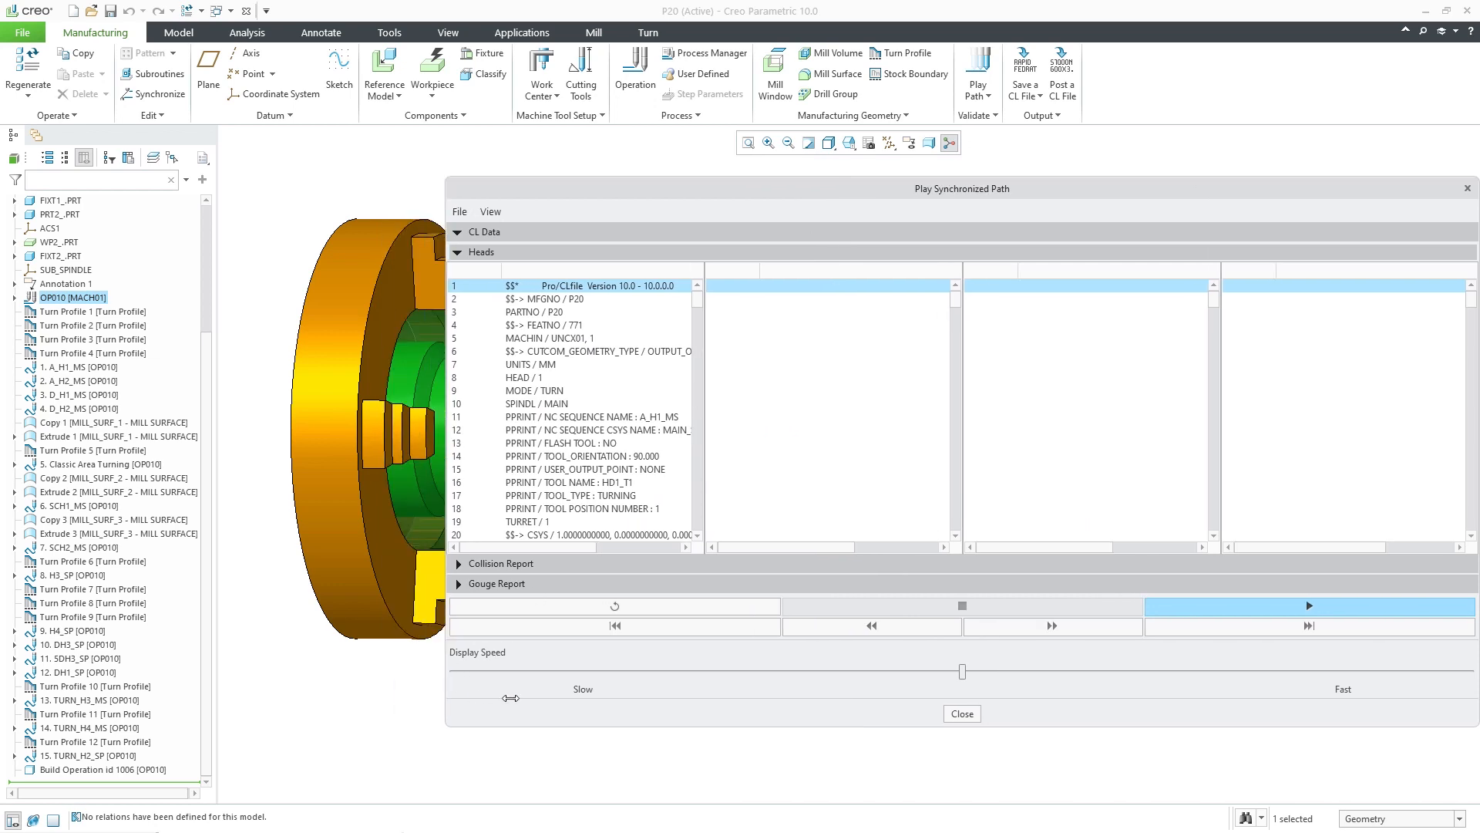
left_click(1309, 604)
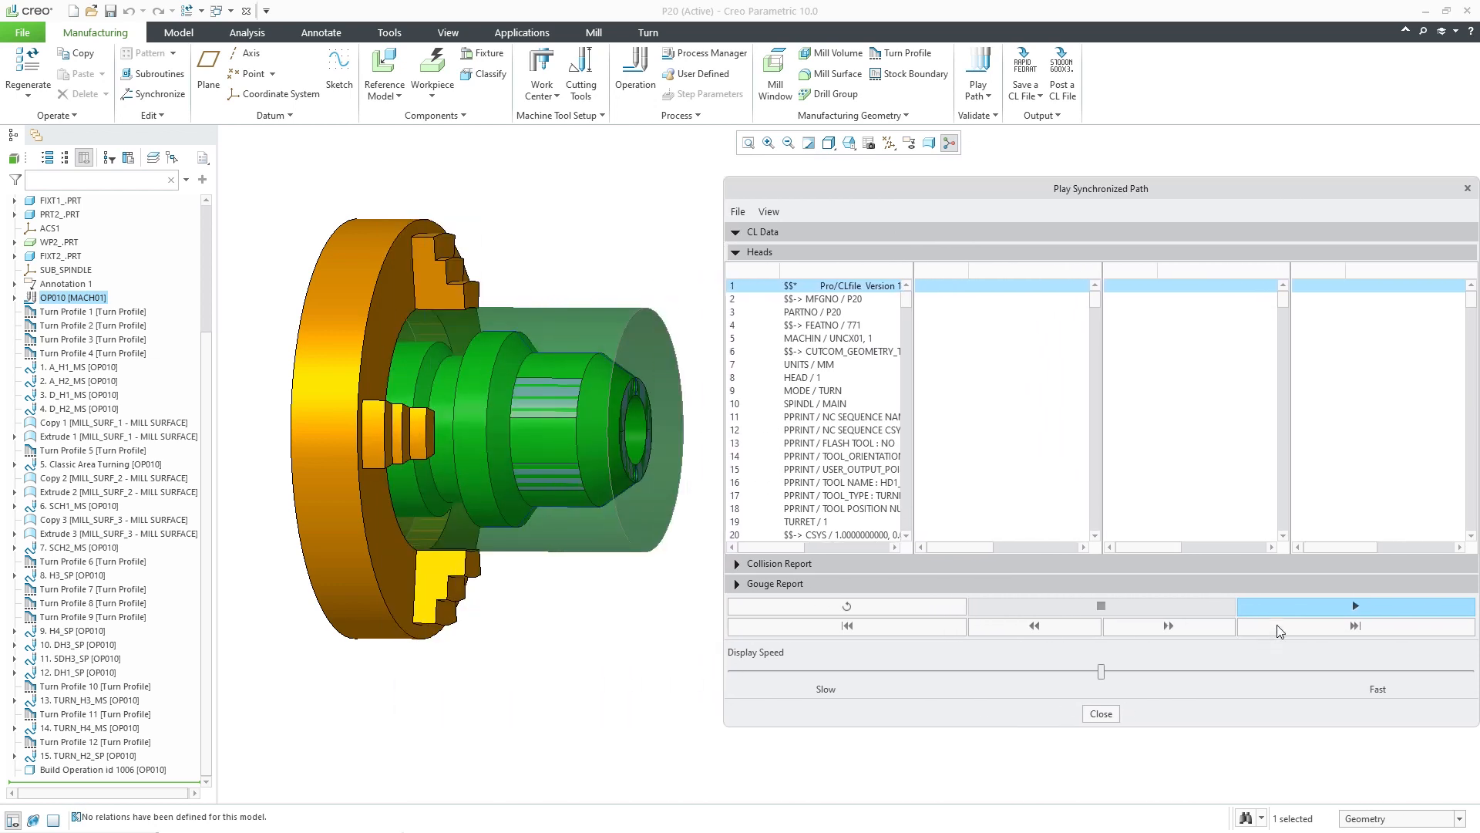
Step: Play the synchronized toolpaths to the end of the CL data and close the player
left_click(1356, 604)
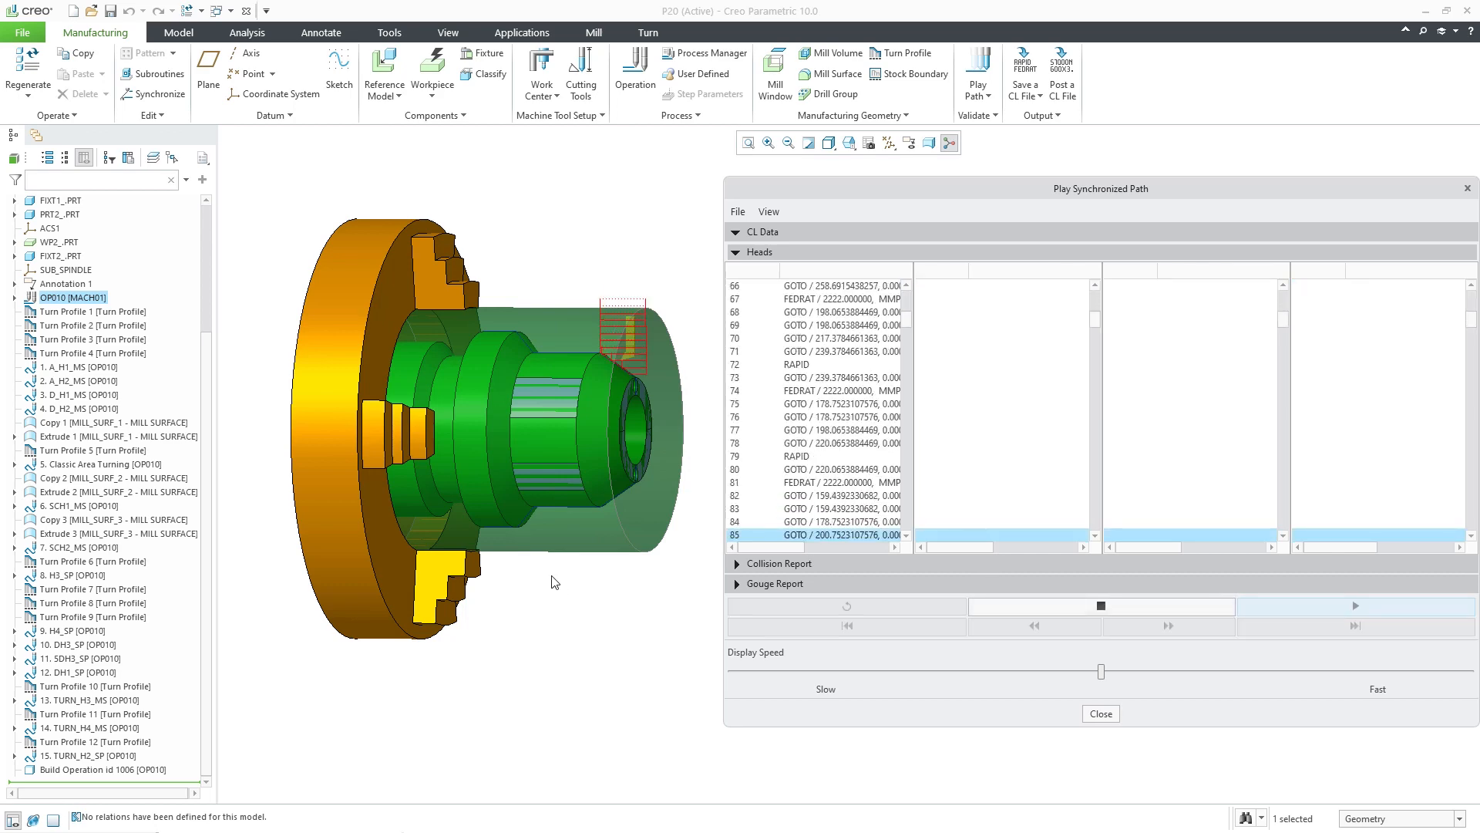
left_click(1355, 604)
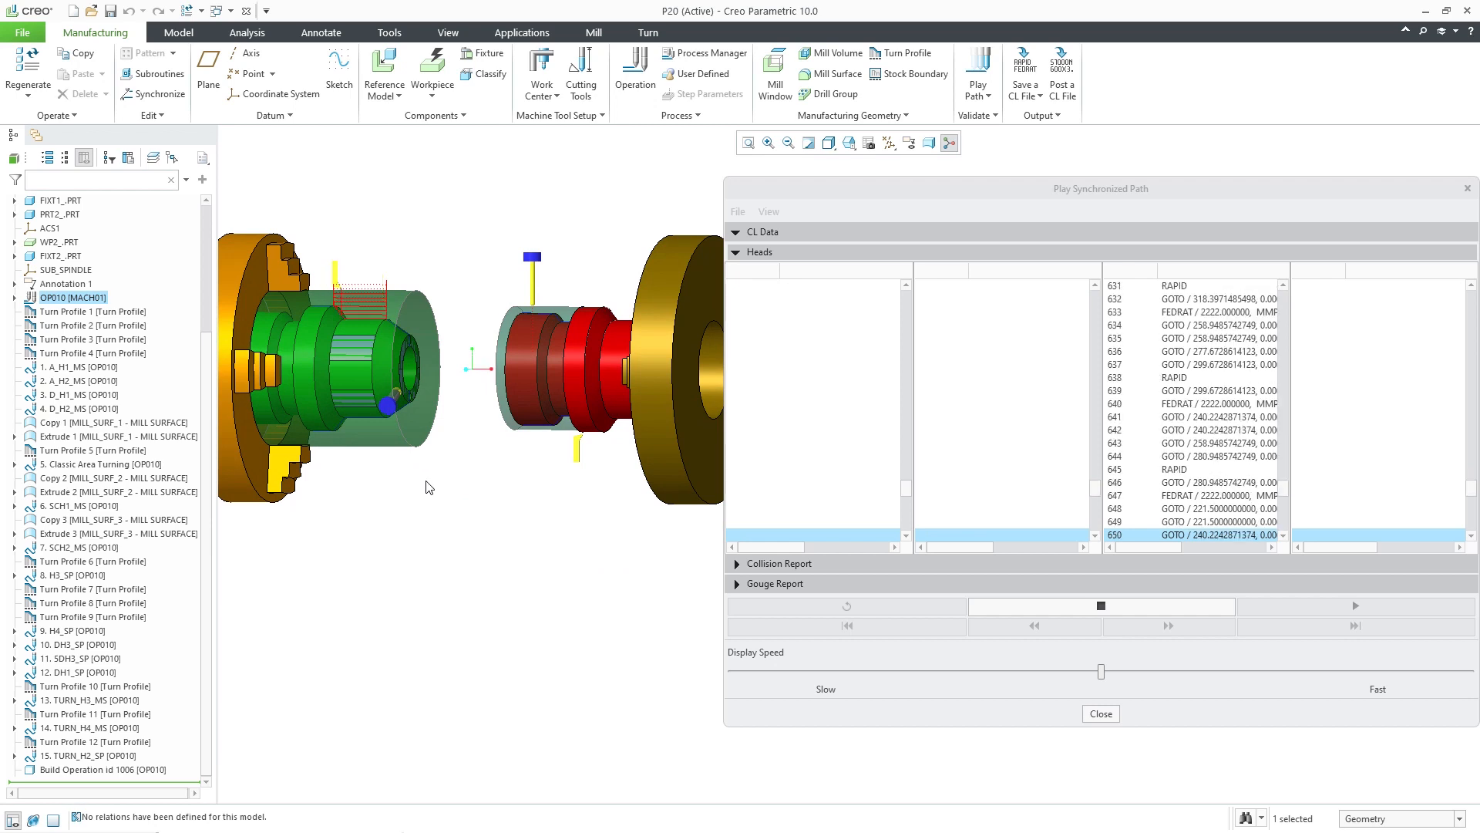
left_click(1353, 605)
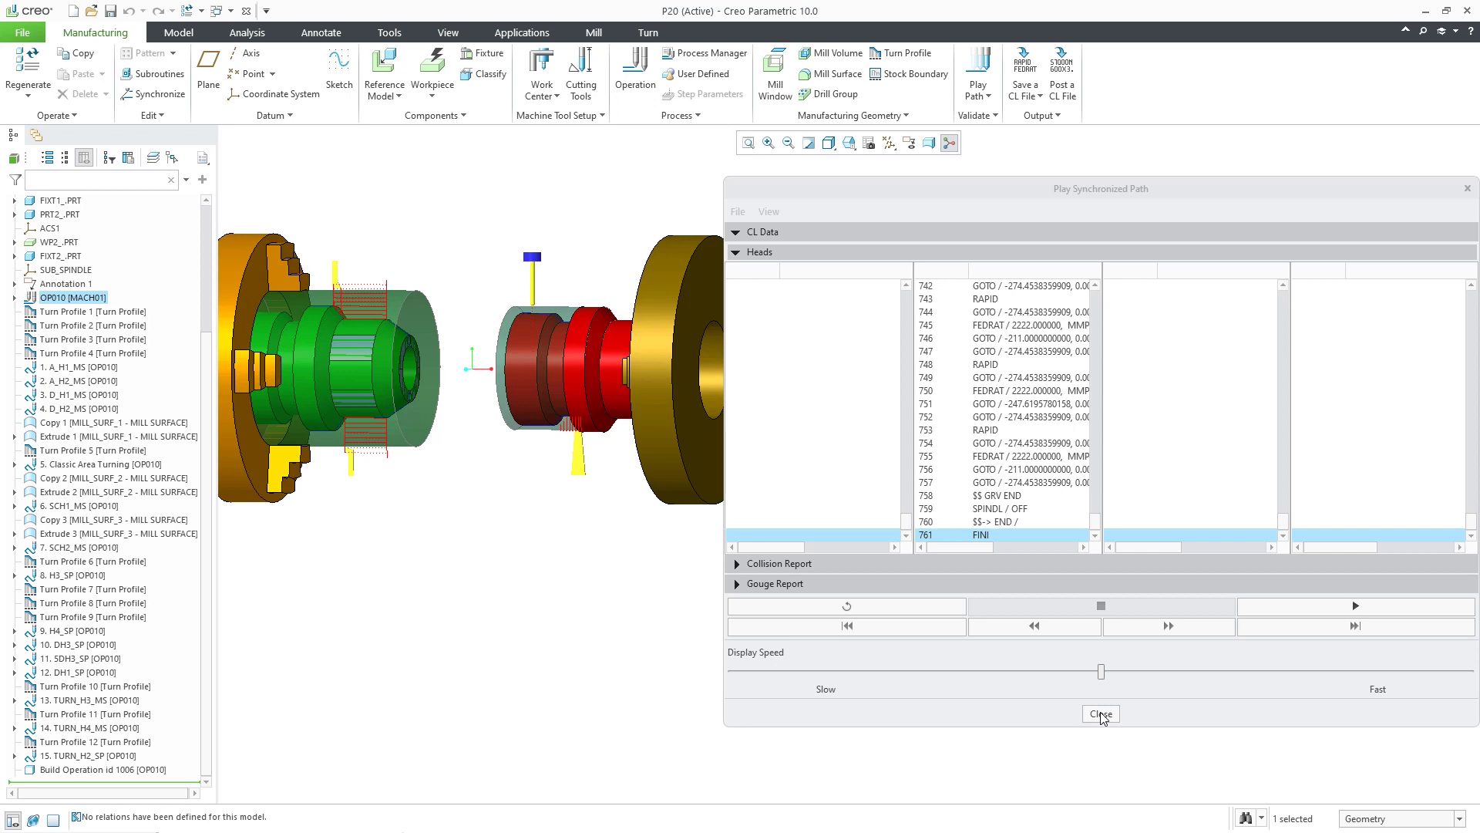
left_click(1100, 714)
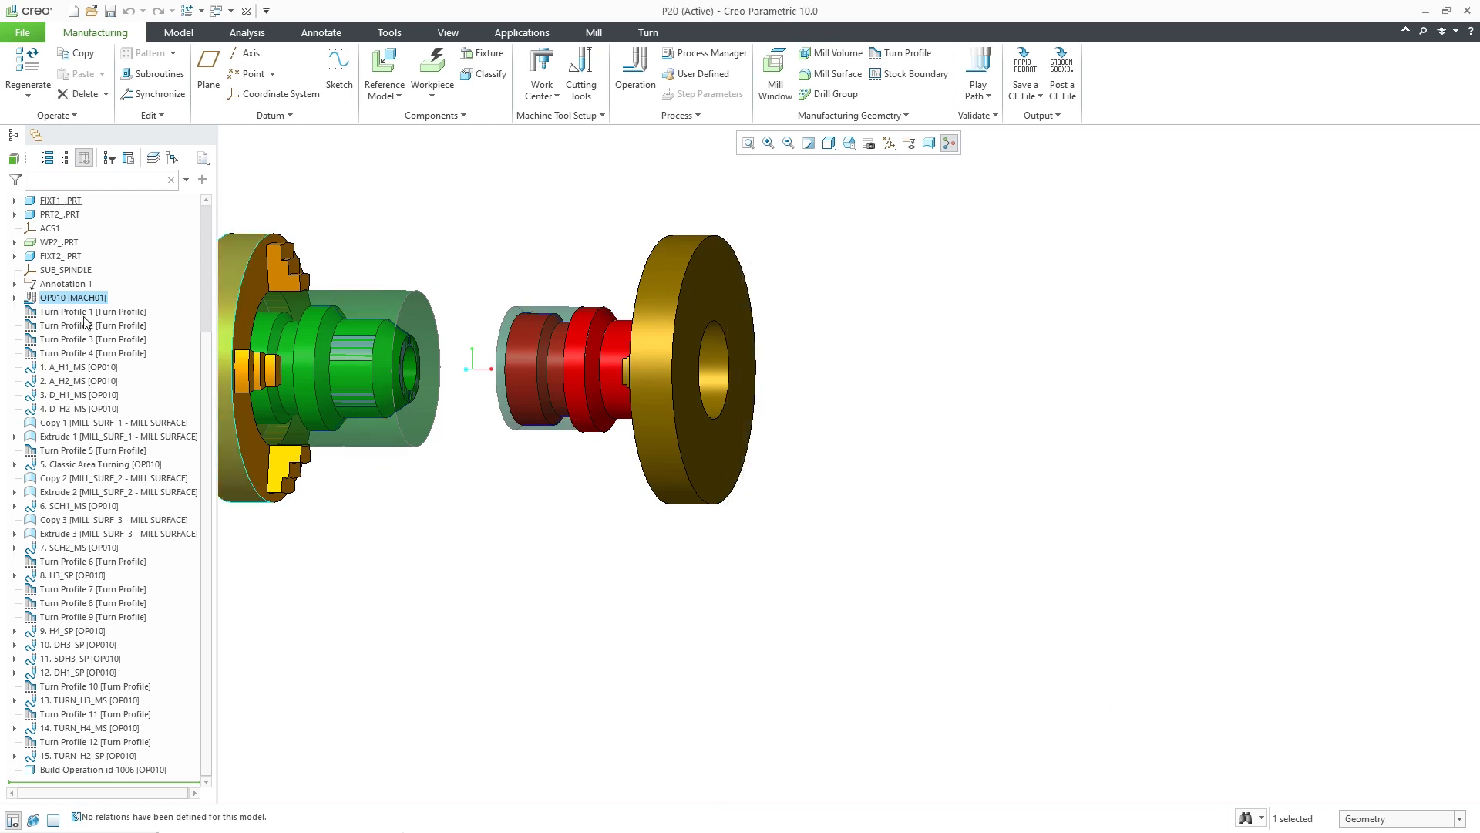
right_click(73, 298)
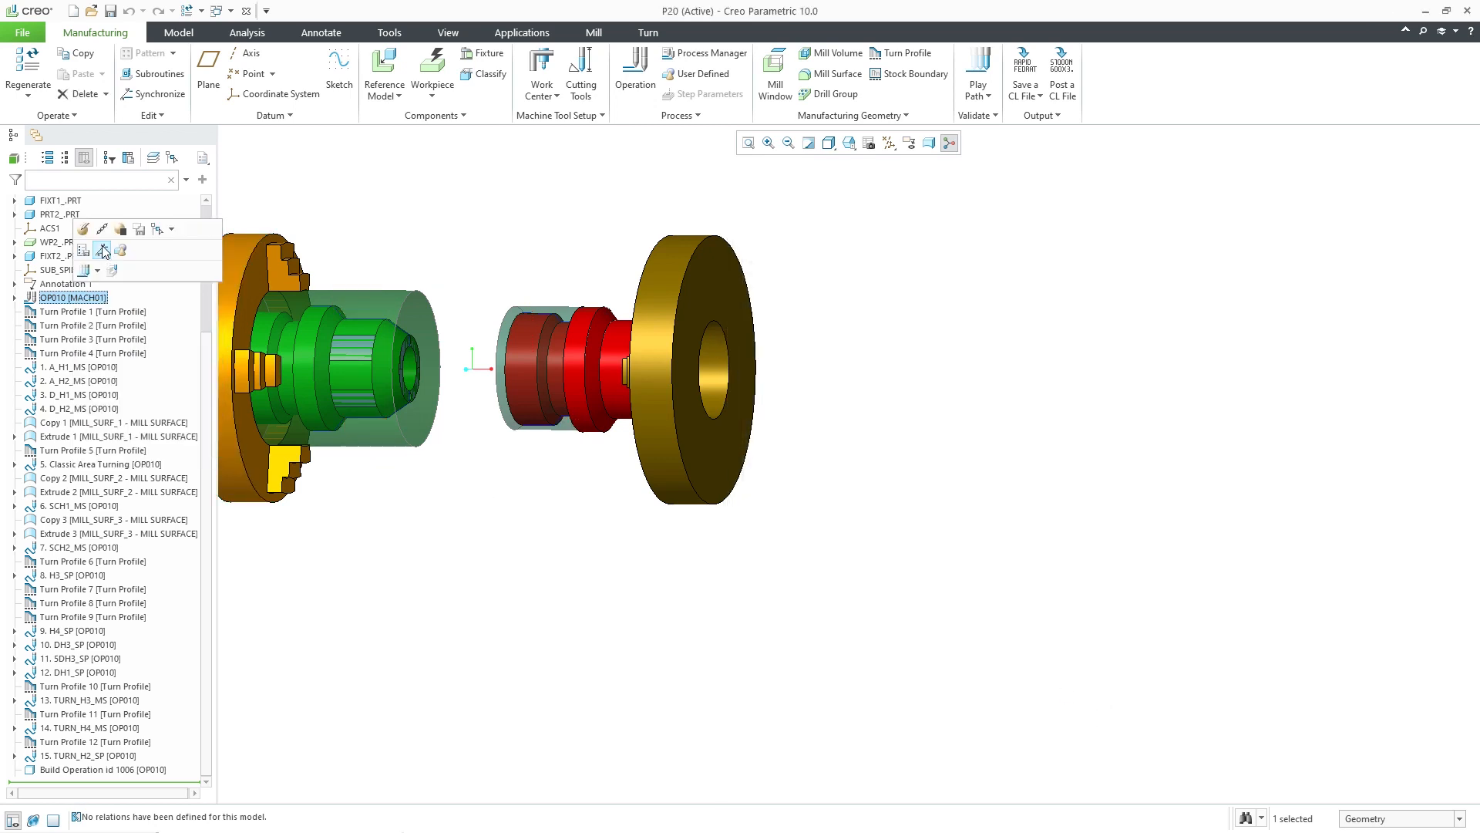
Step: From OP010's Synchronize dialog, play the synchronized toolpaths to the end and close the player
left_click(152, 94)
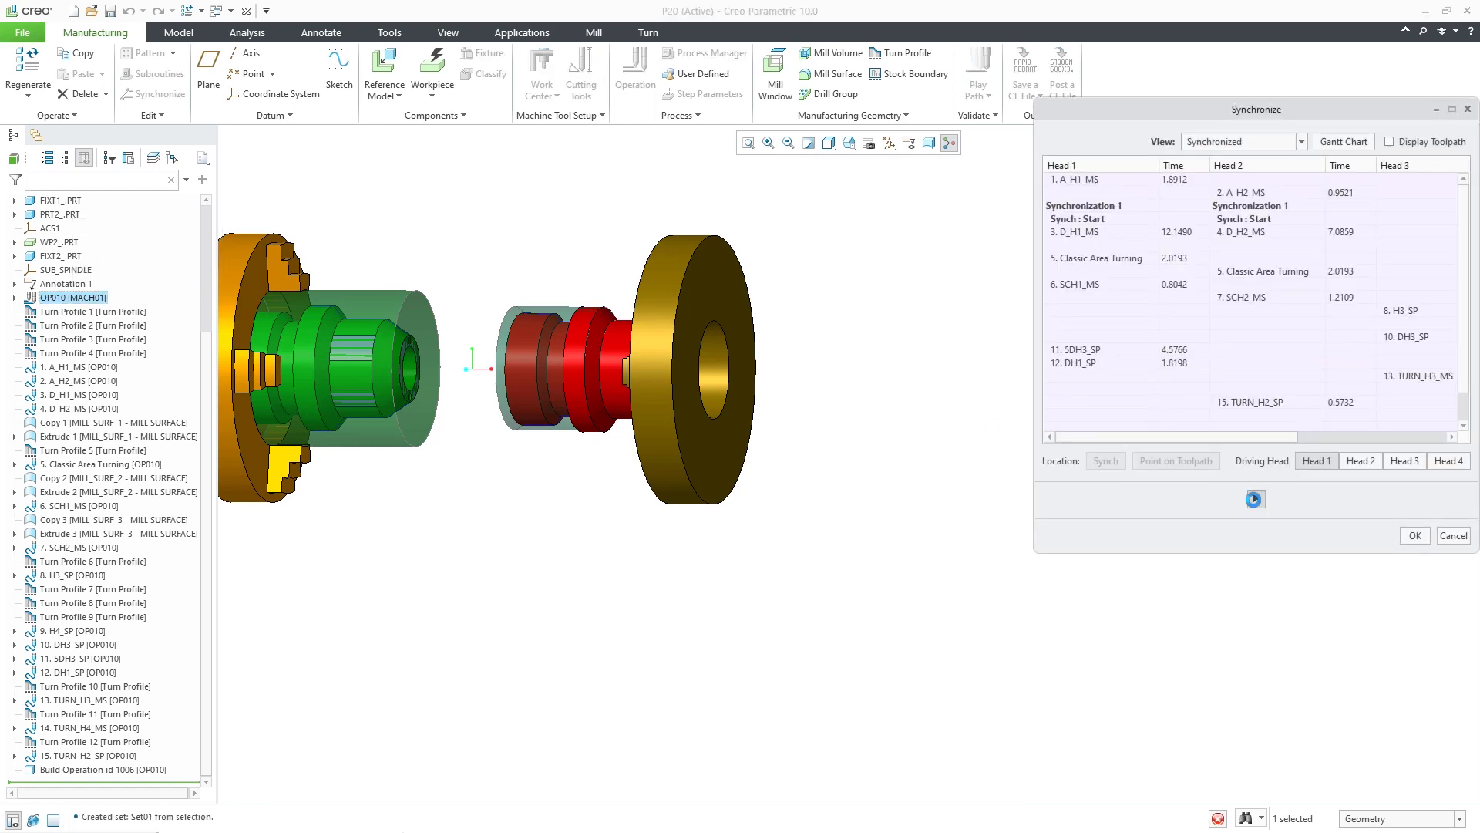
left_click(1255, 498)
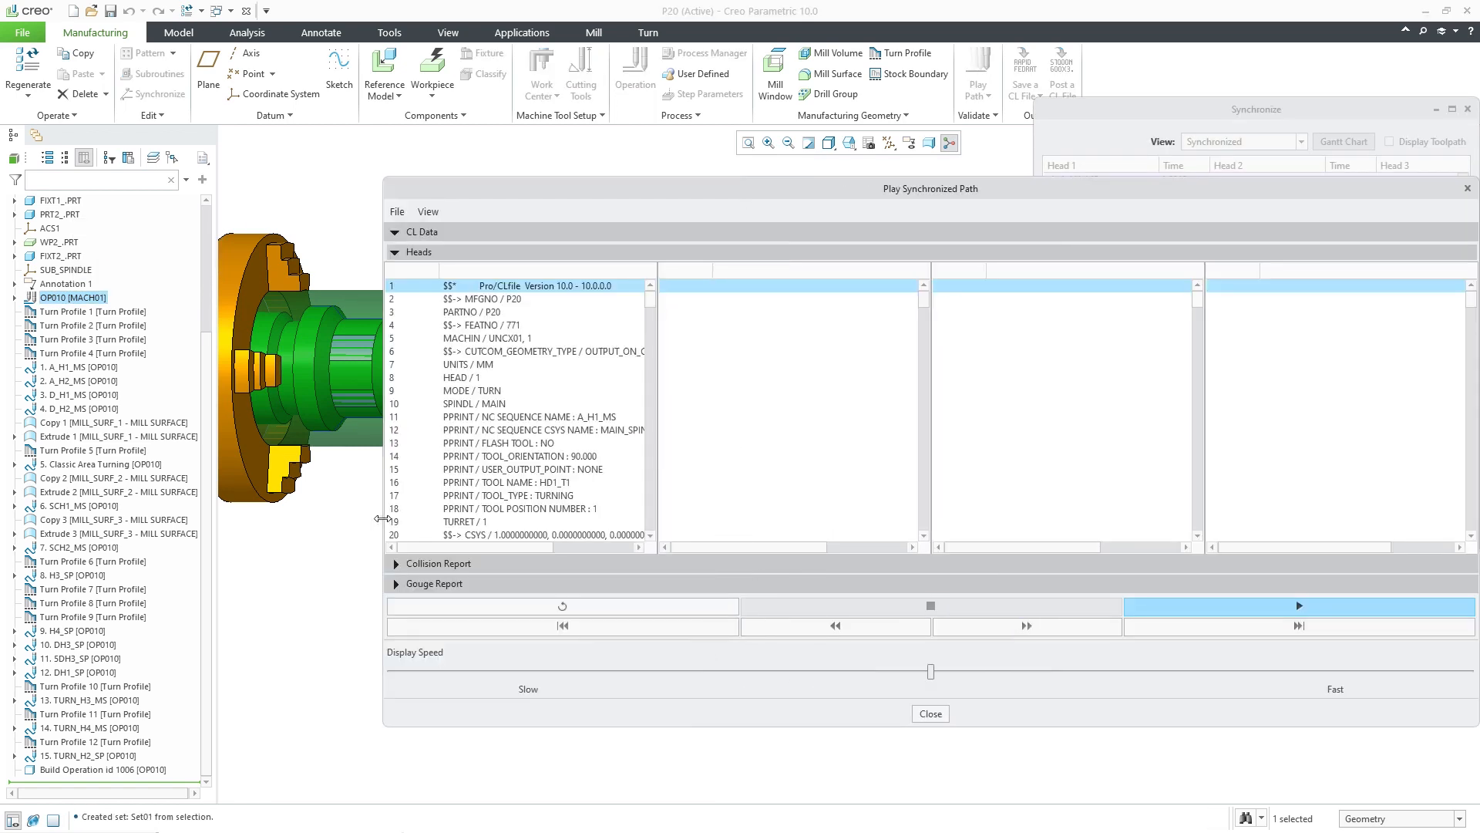
left_click(1298, 605)
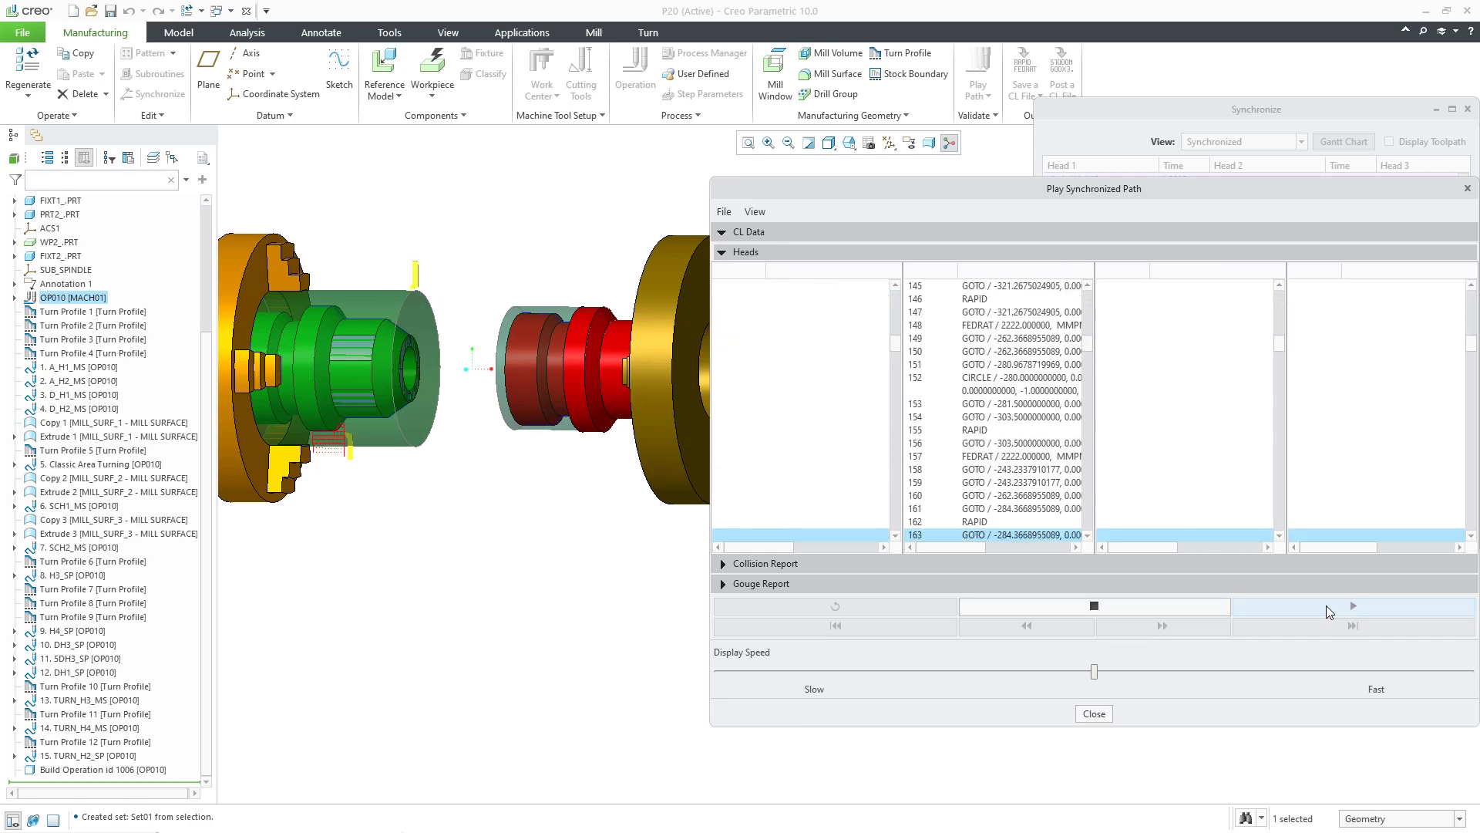
left_click(1352, 605)
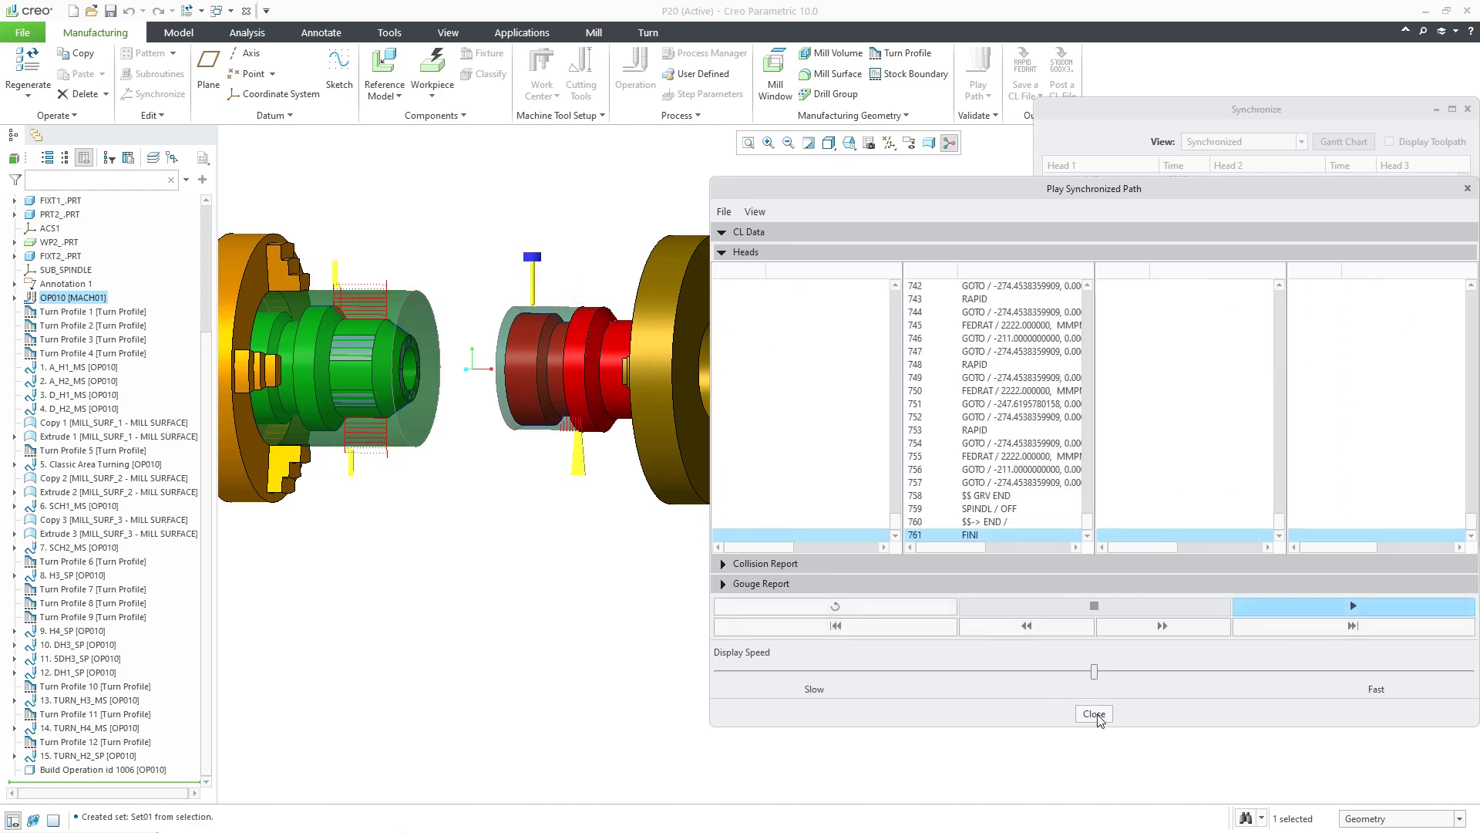
left_click(1091, 712)
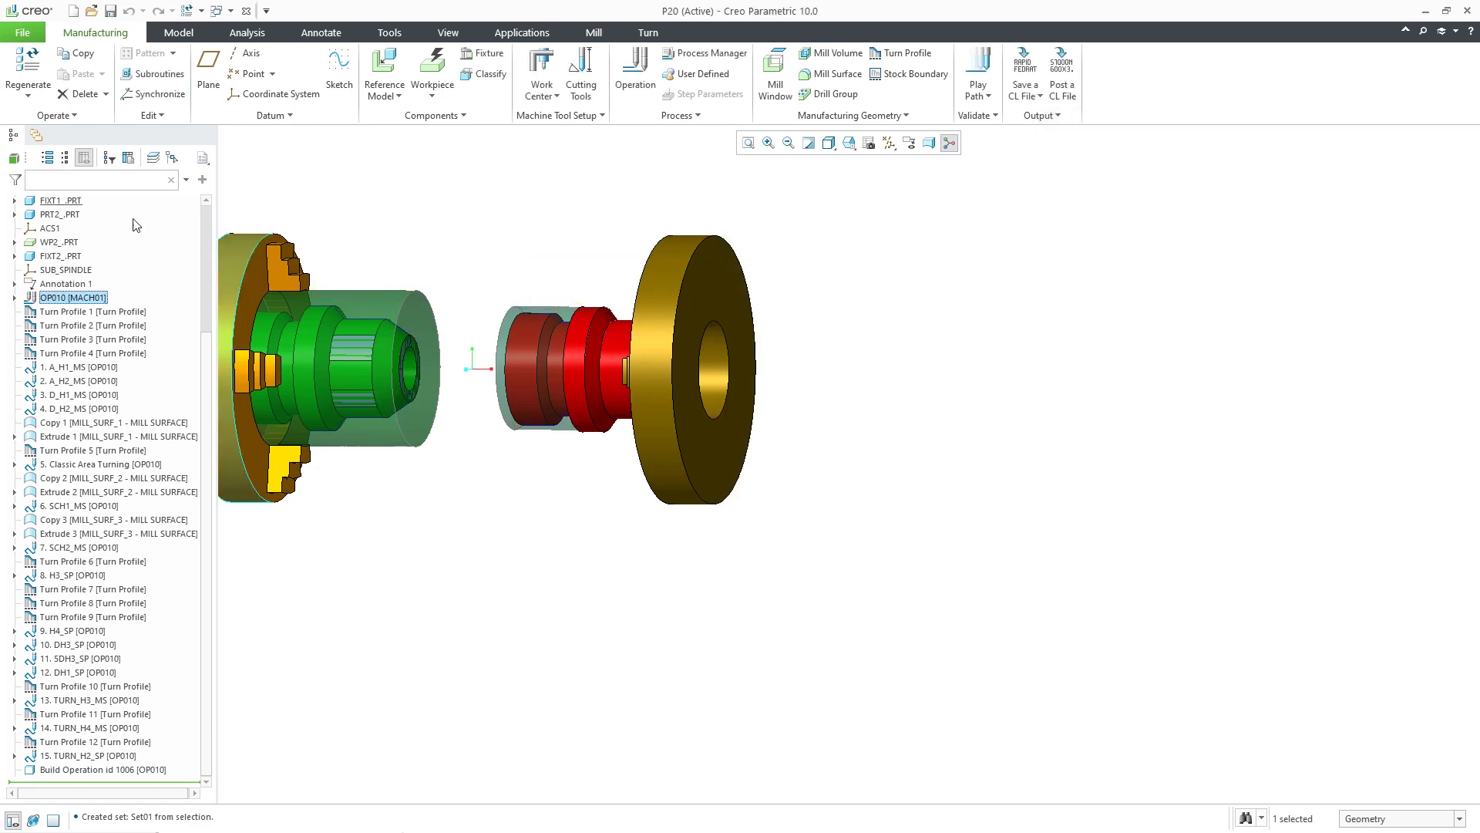
Step: Reopen OP010's Synchronize dialog and launch the Play Synchronized Path player at CL data start
left_click(159, 94)
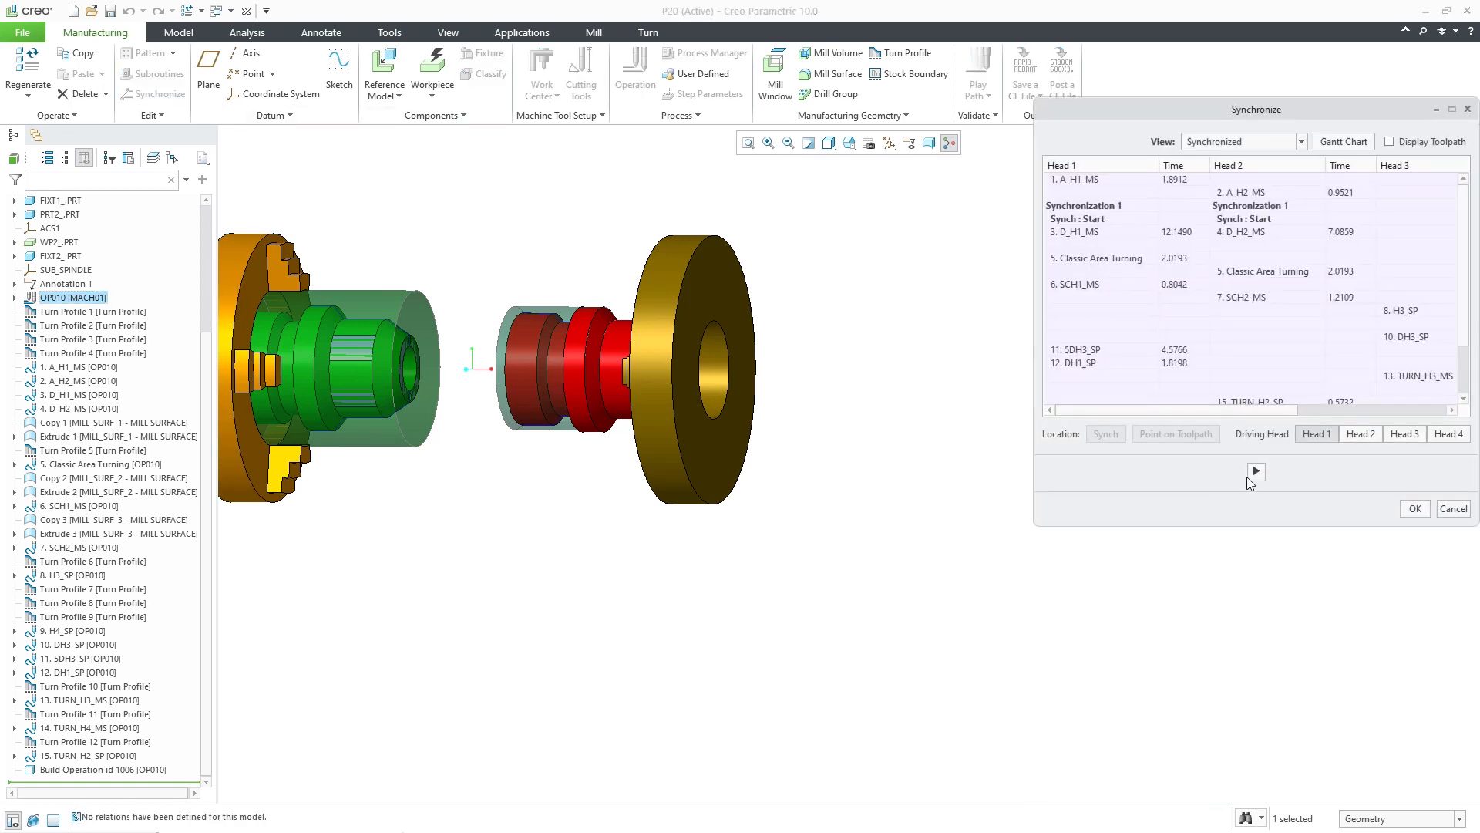
left_click(1256, 472)
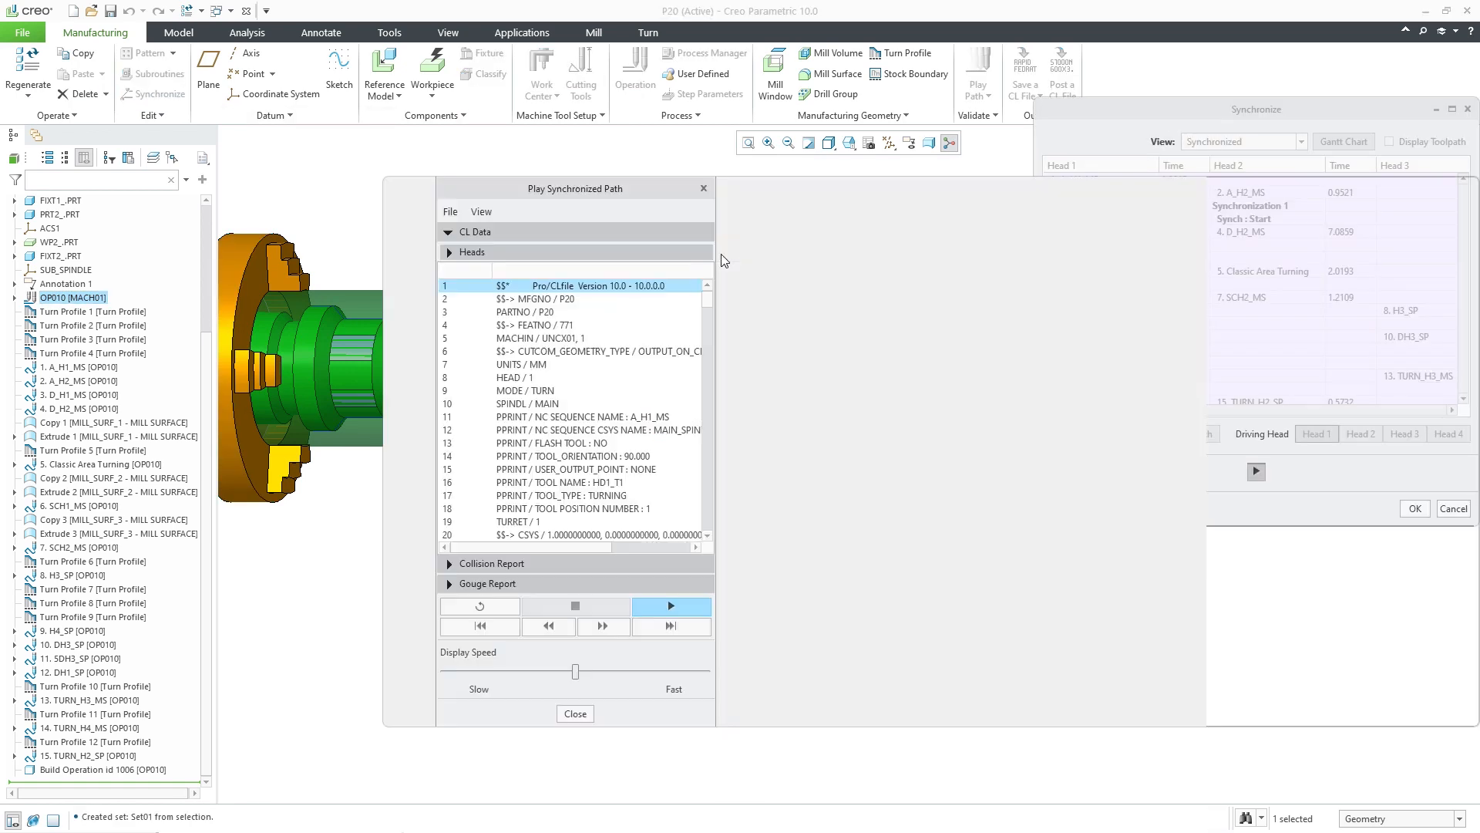